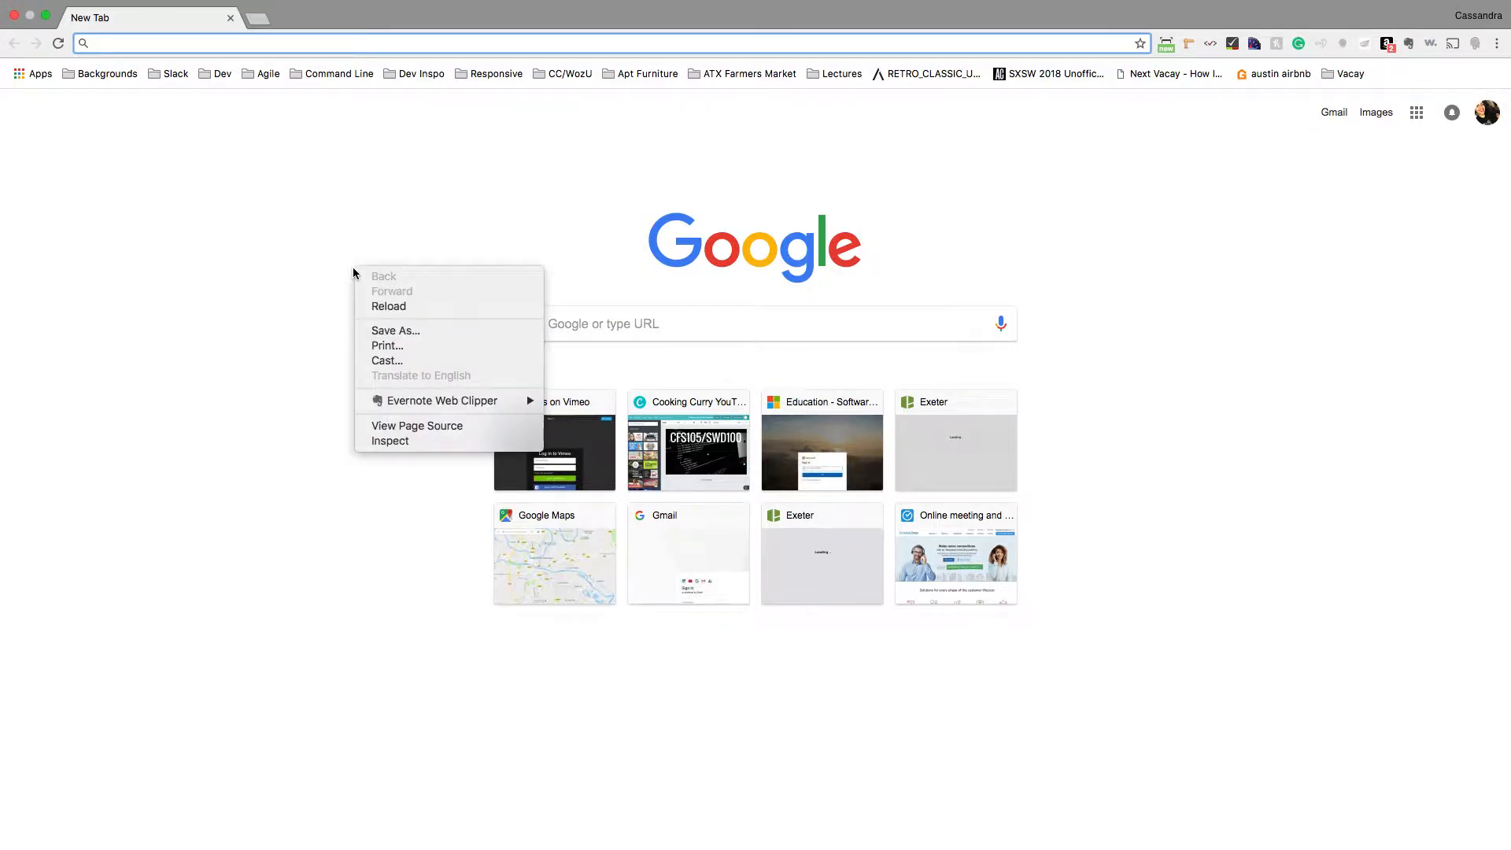
mouse_move(390, 441)
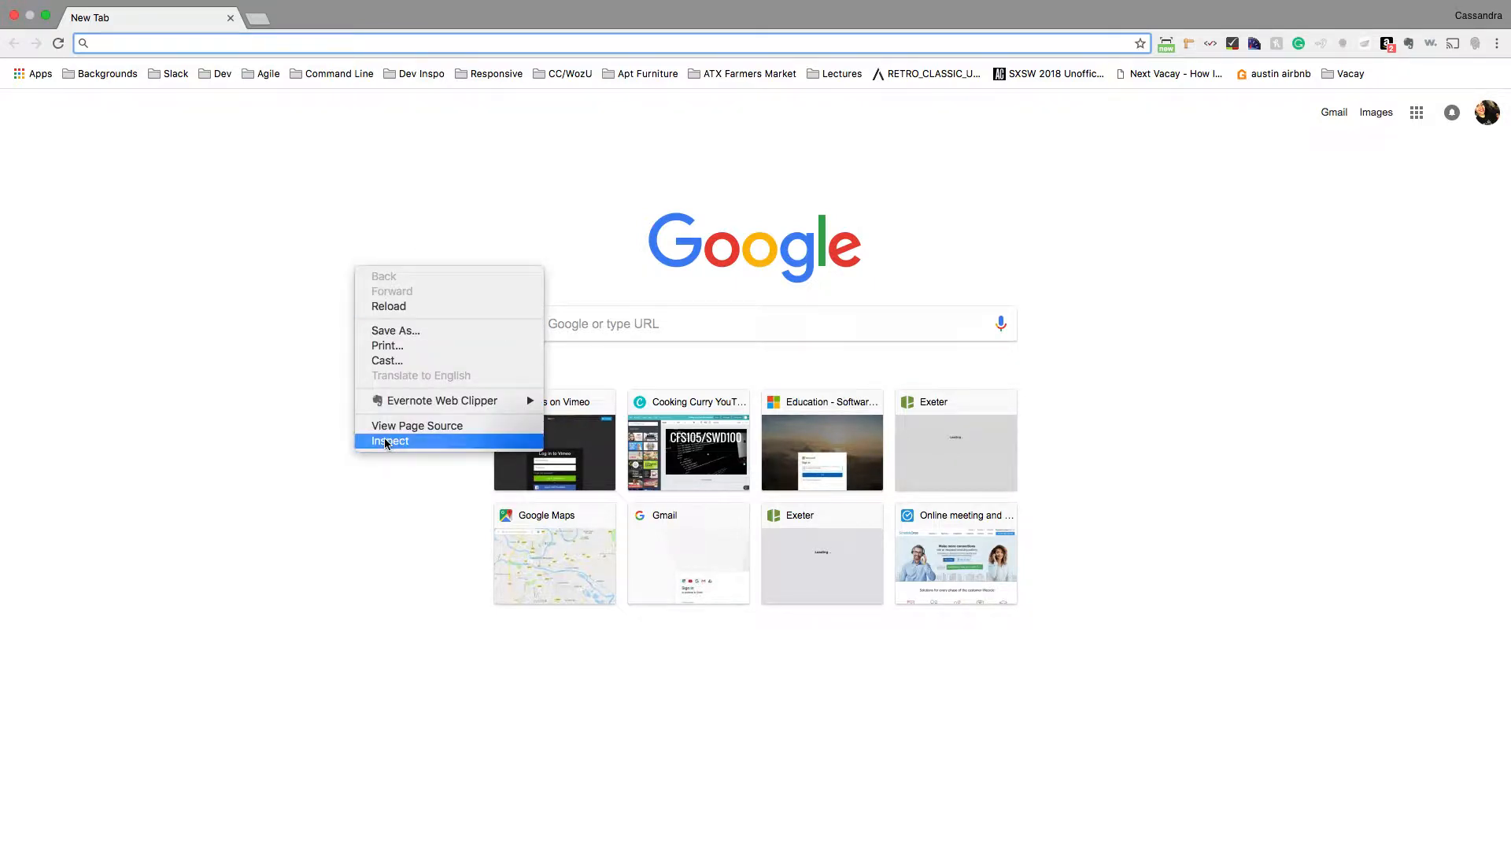
Step: Open Inspect from the new tab page's right-click menu to launch DevTools
click(390, 441)
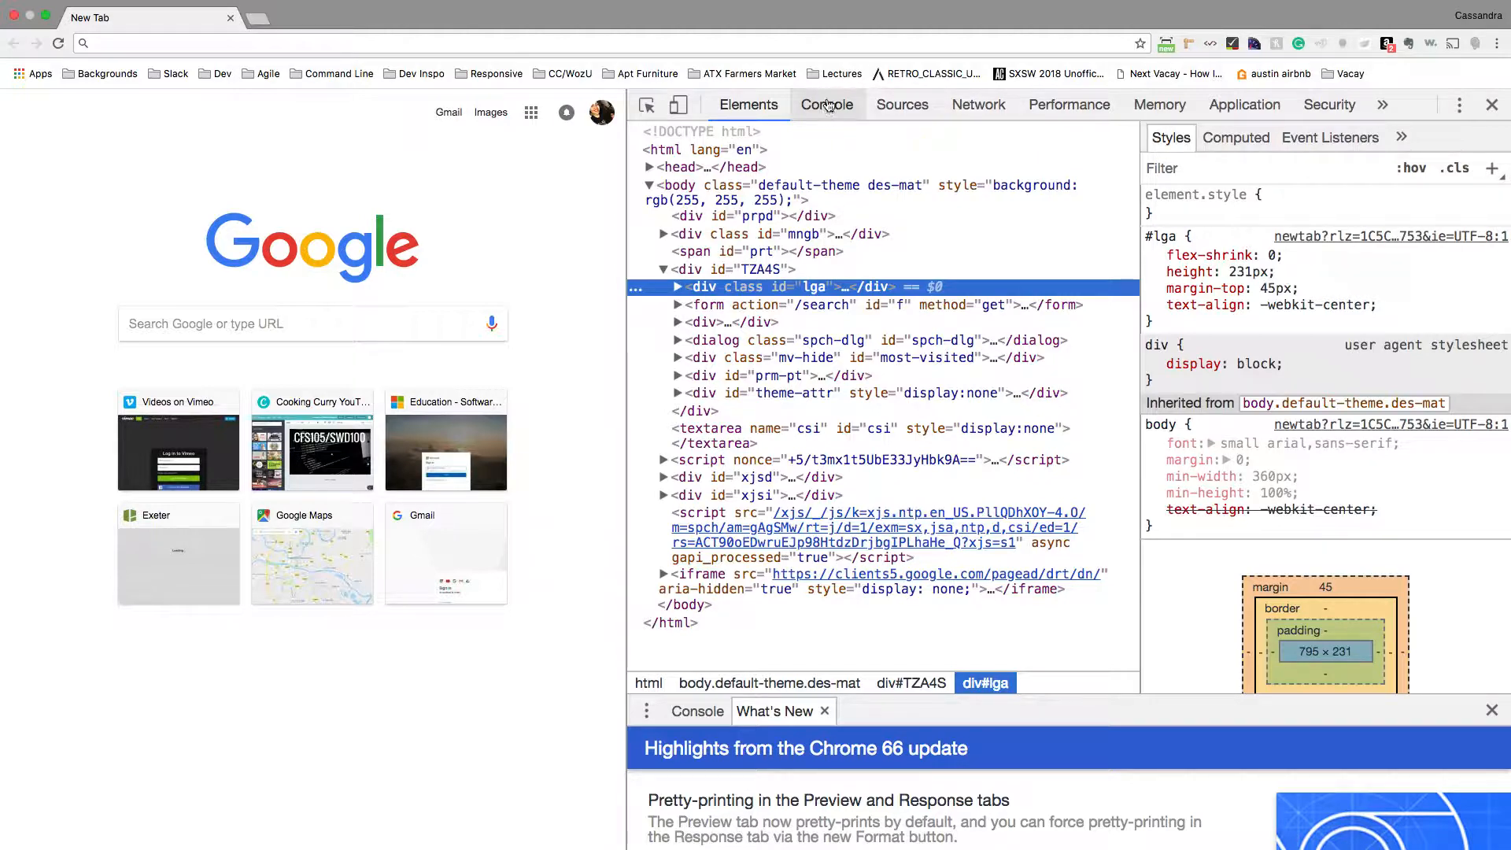
Step: Switch DevTools to the Console panel showing the 'SW registered' message
click(828, 104)
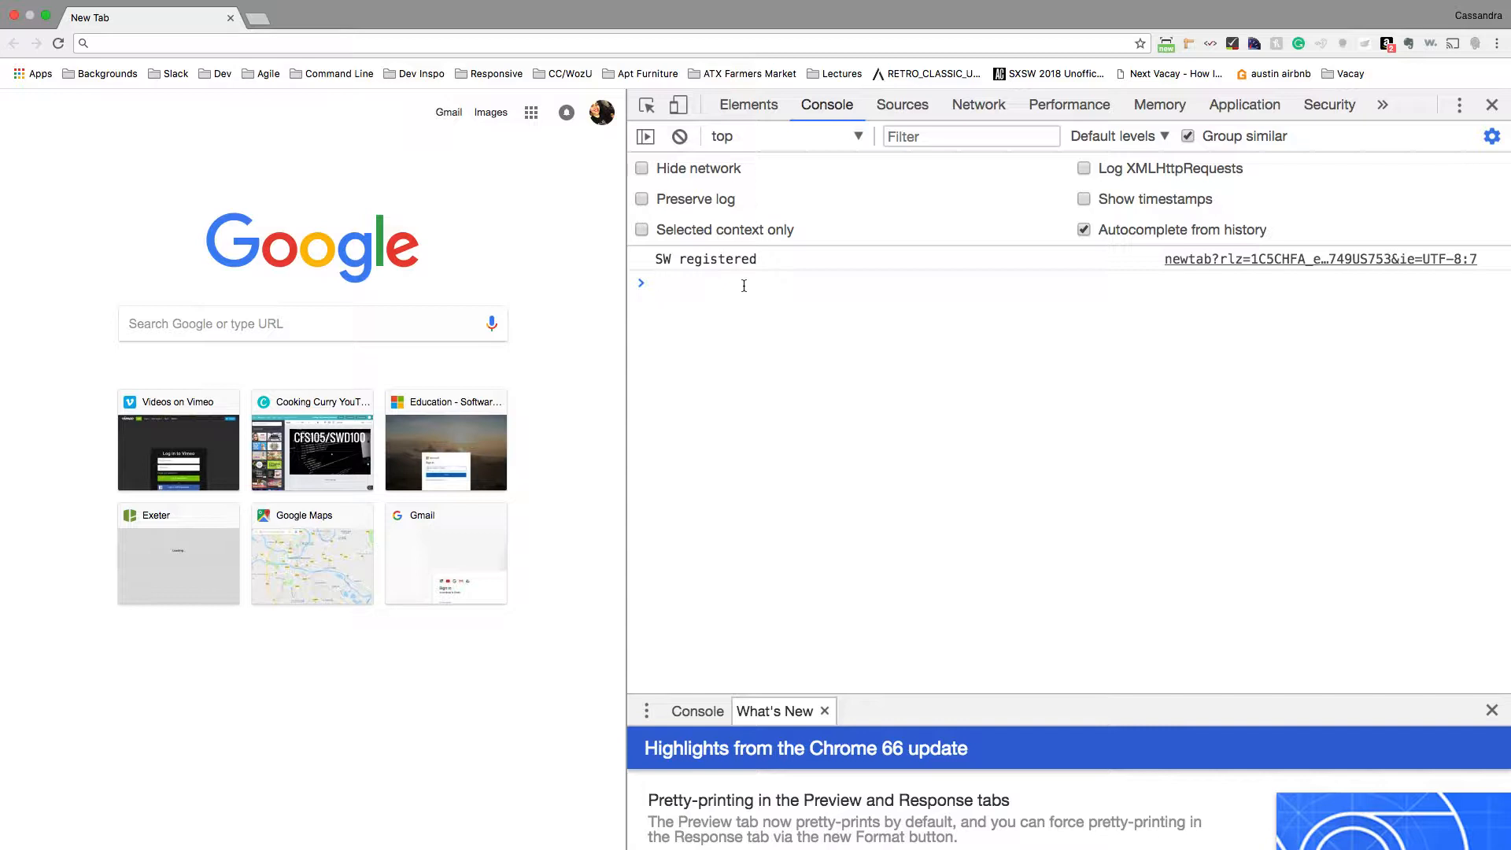
Step: Define var number = 5 in the console
text(var number)
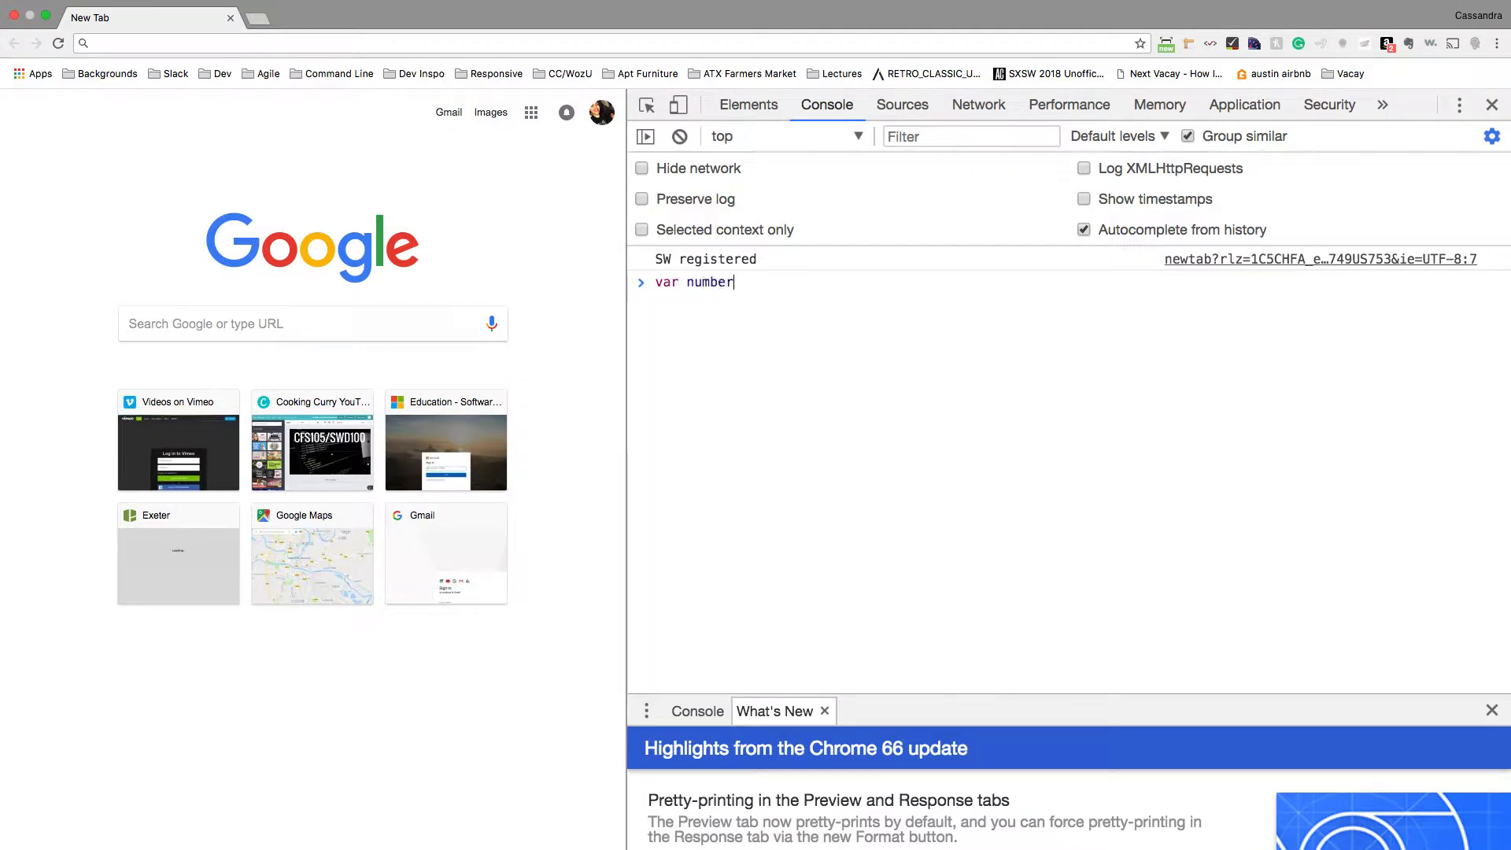
text(=)
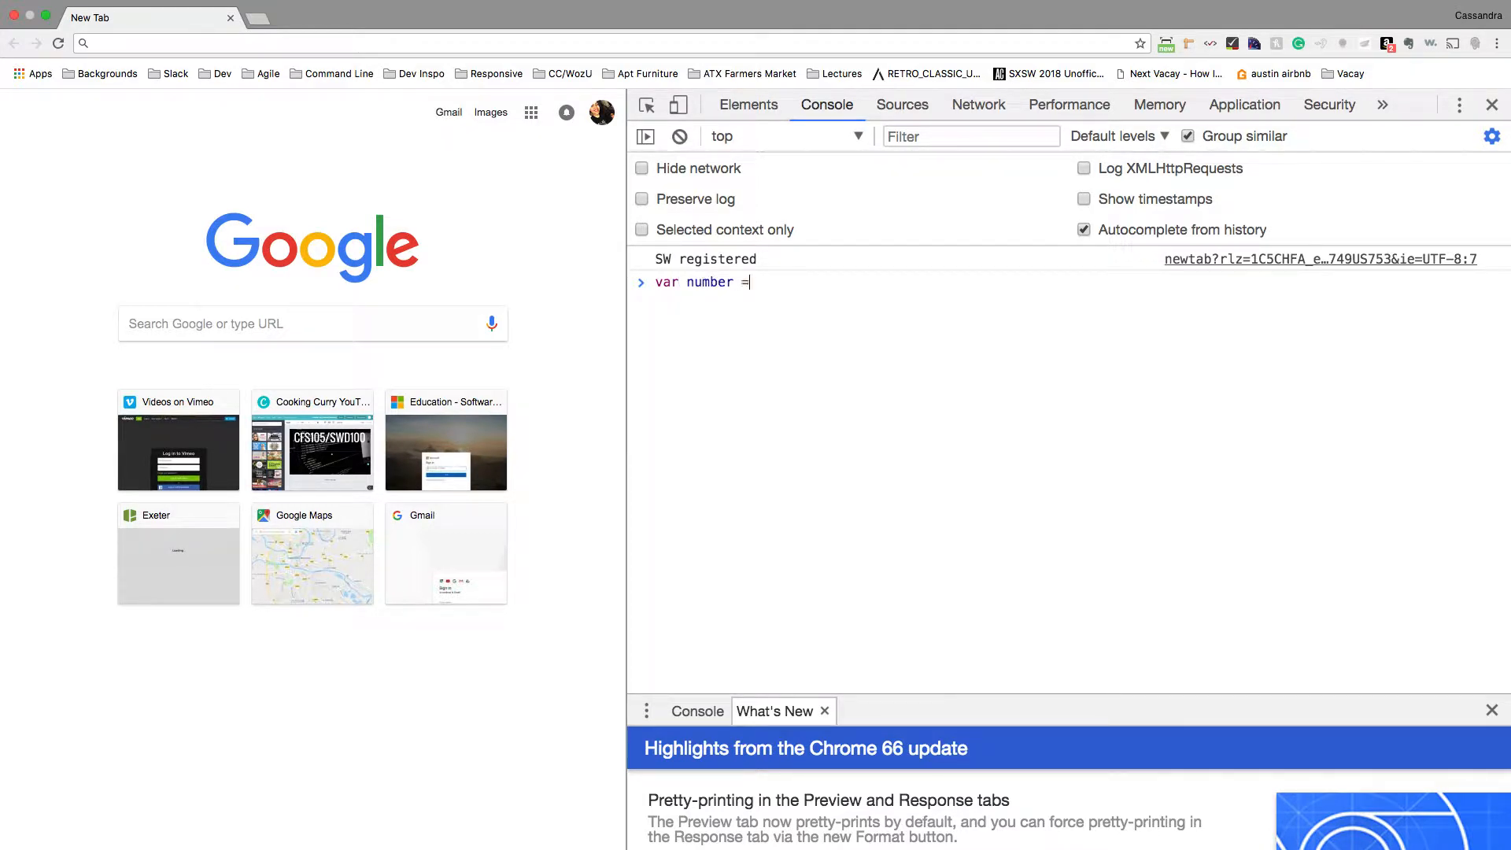
text(5;)
text(var number2=)
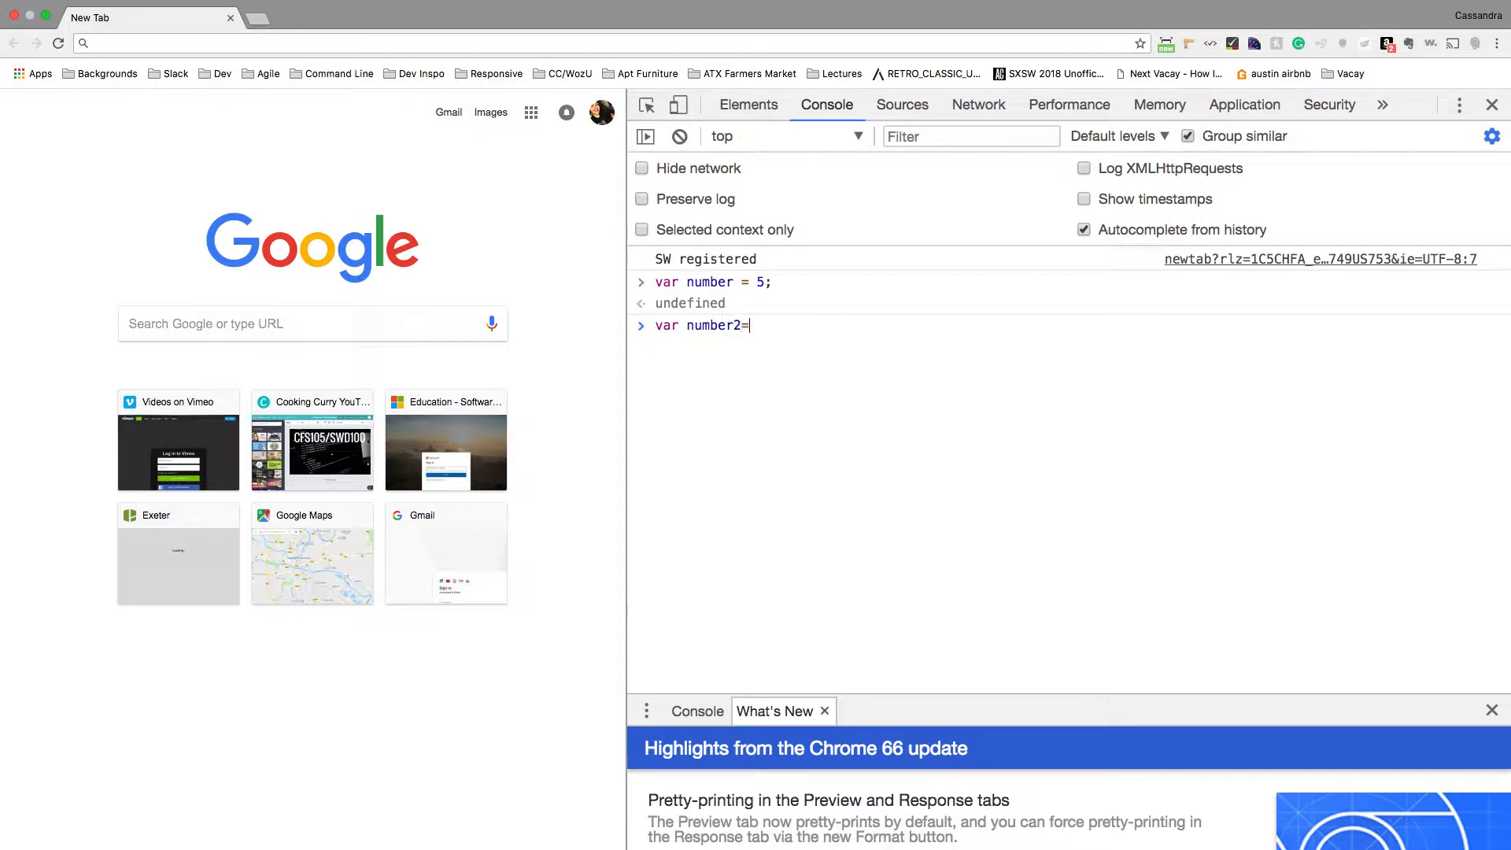
key(Enter)
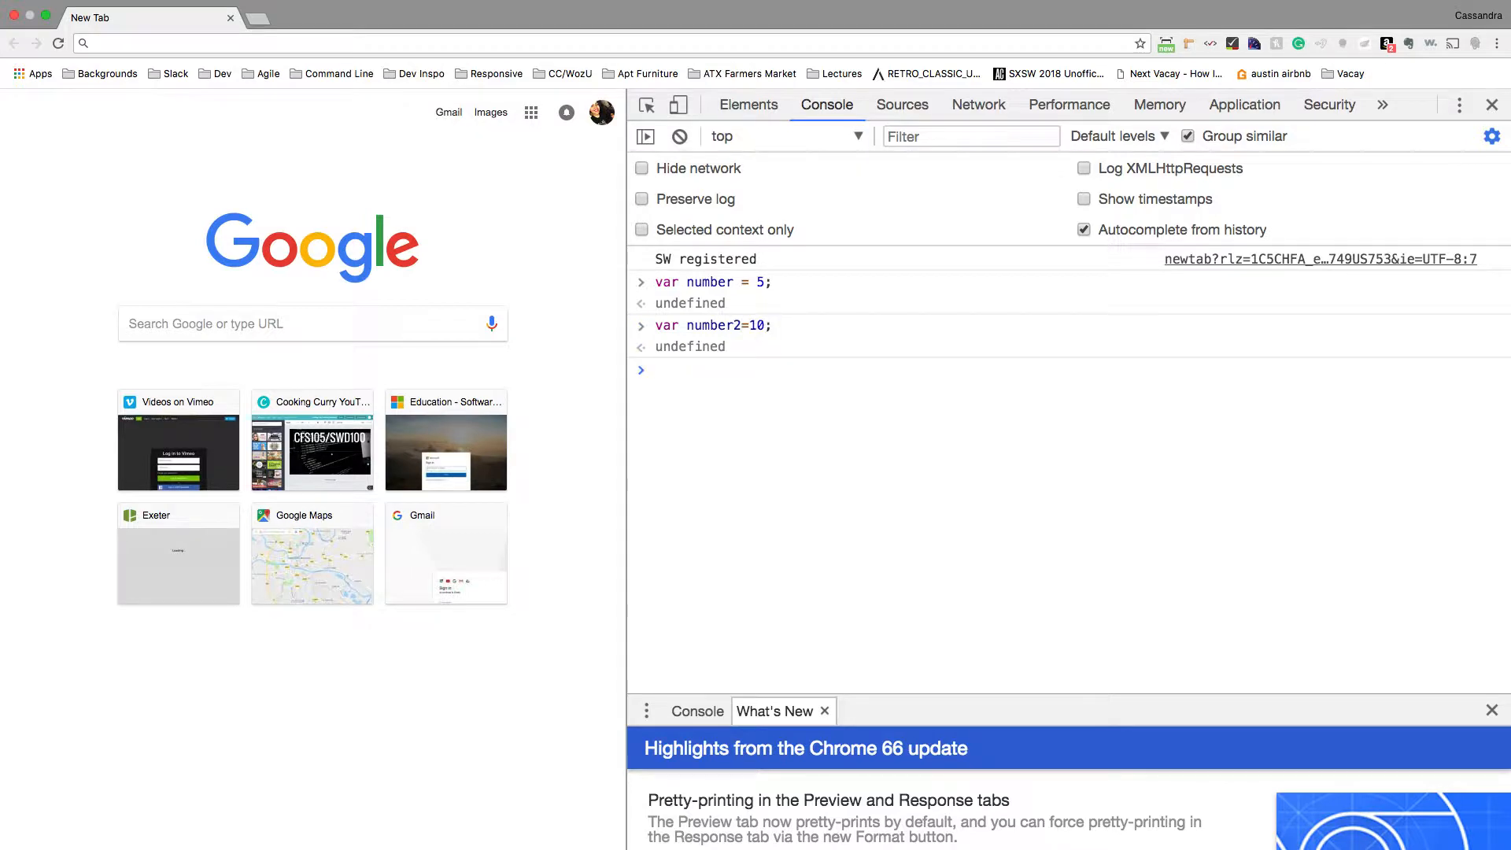
Step: Set sum to number plus number2 and log it with console.log, printing 15
text(var sum)
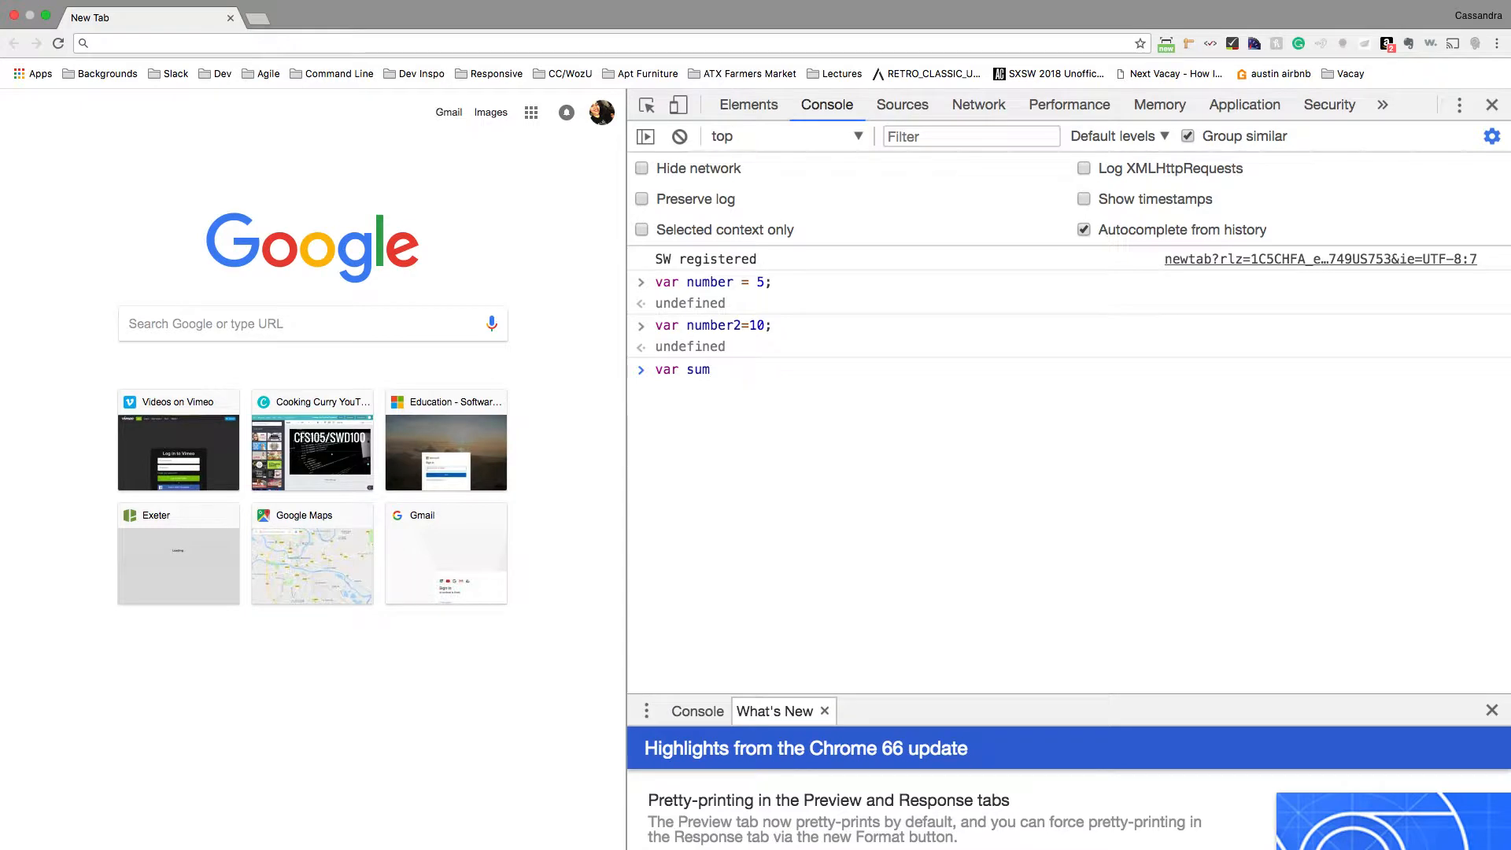
text(= number)
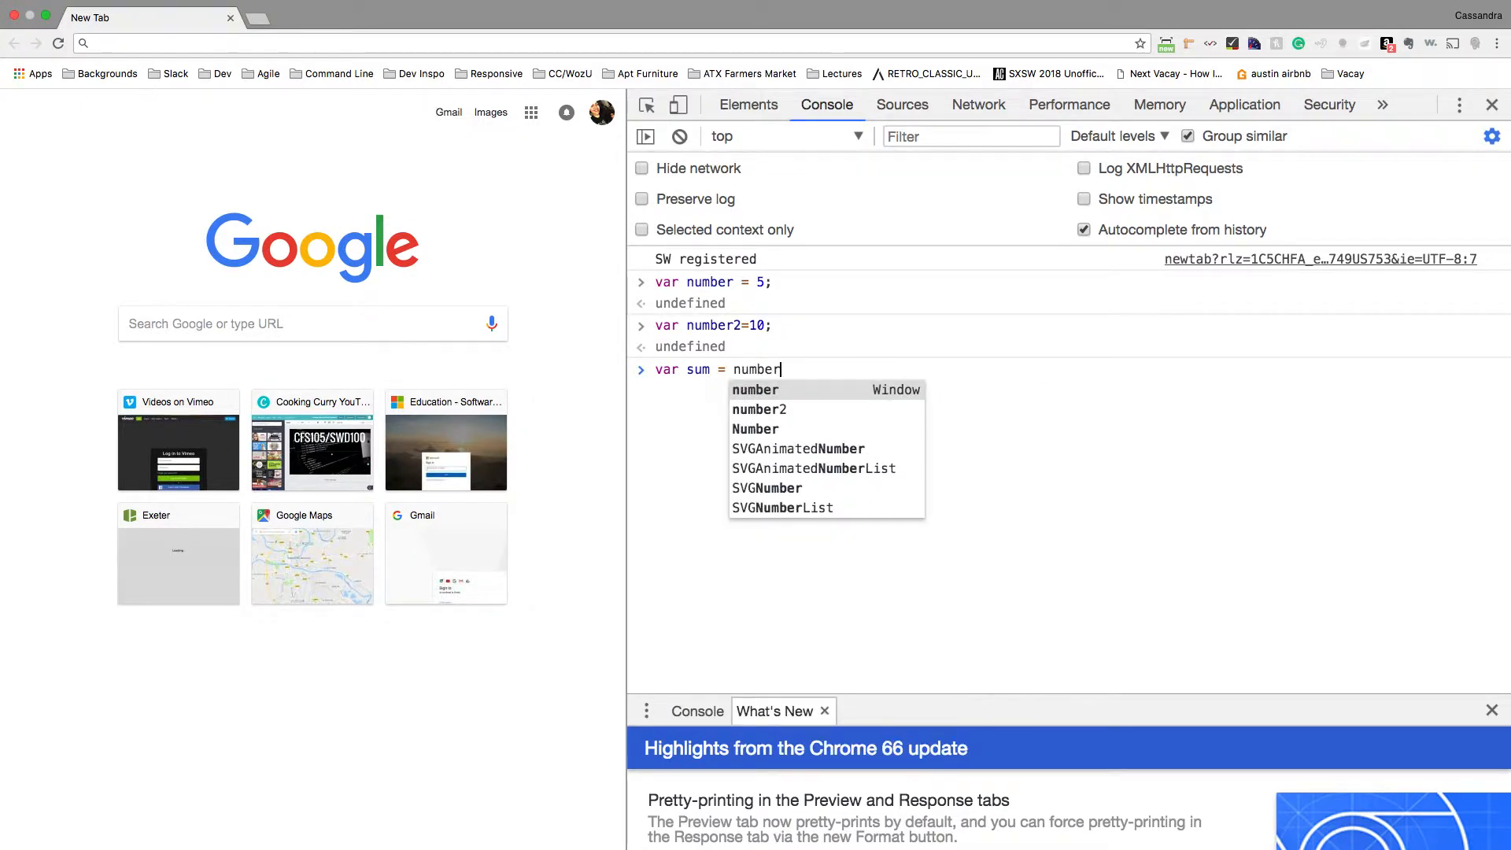
text(+ number2;)
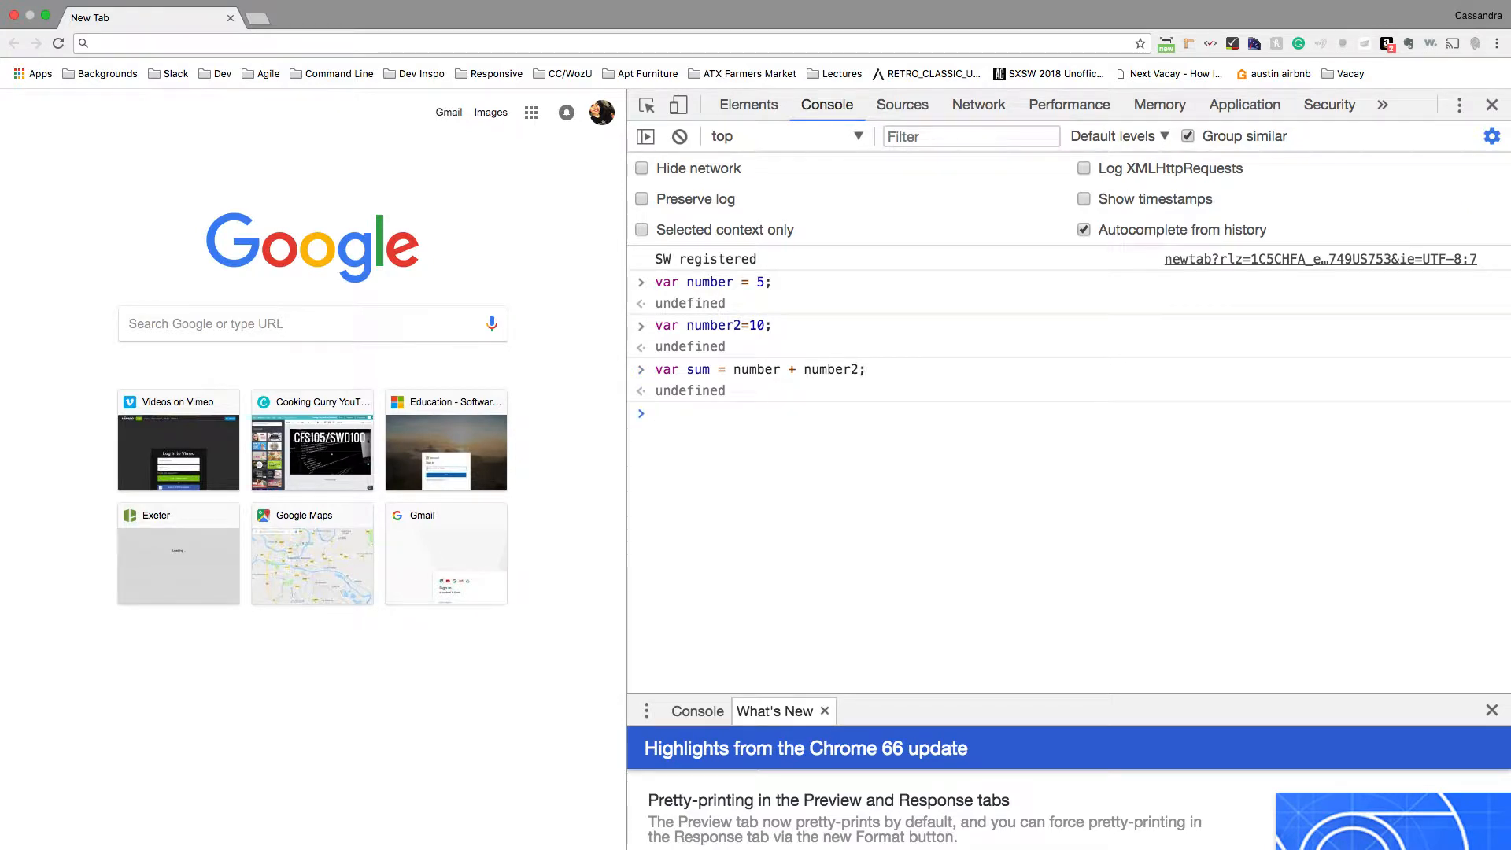
text(console.log)
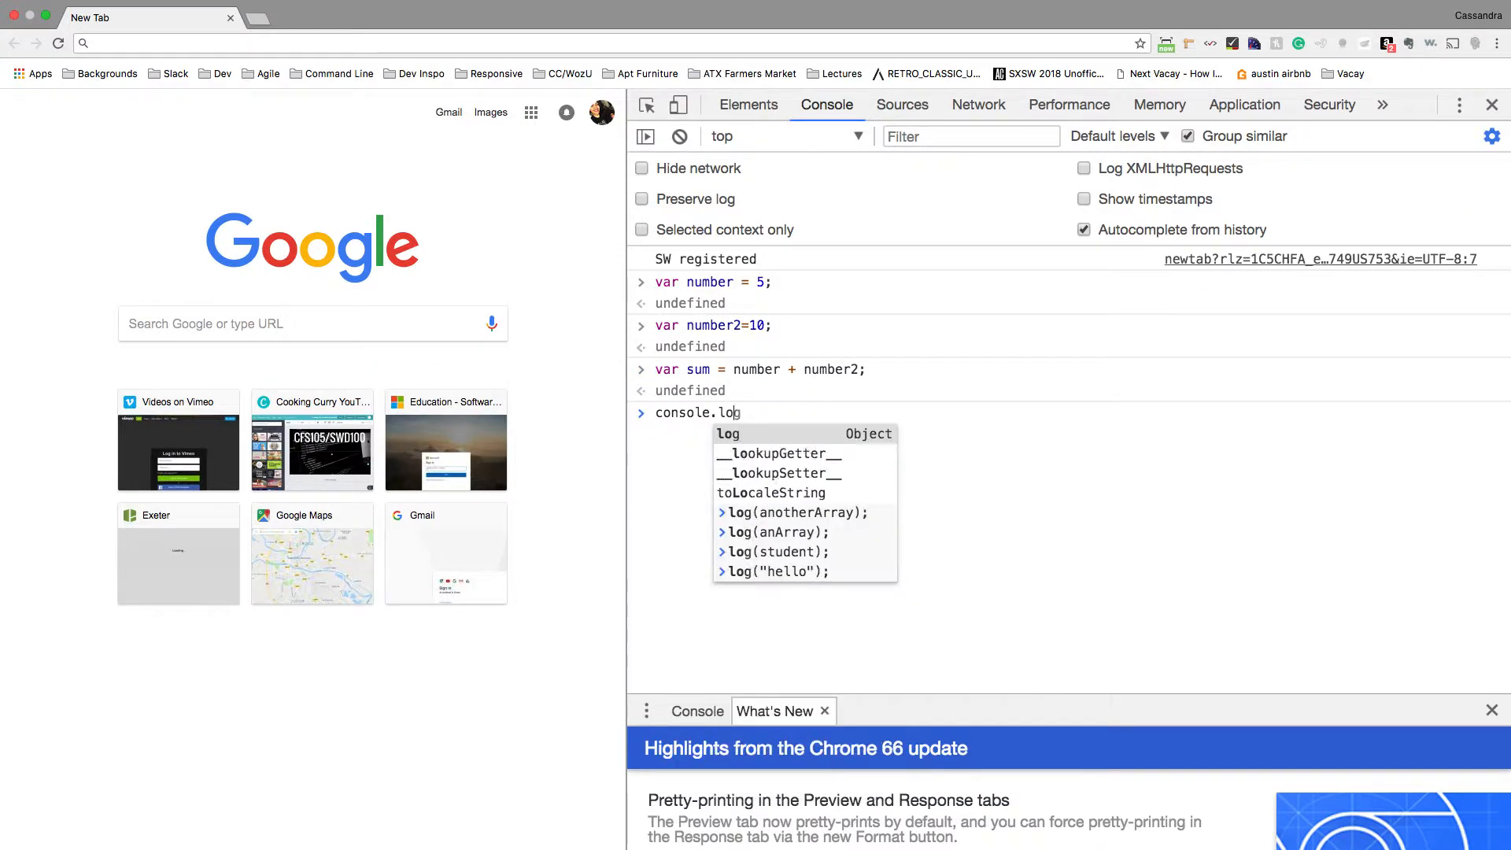
text((screen)
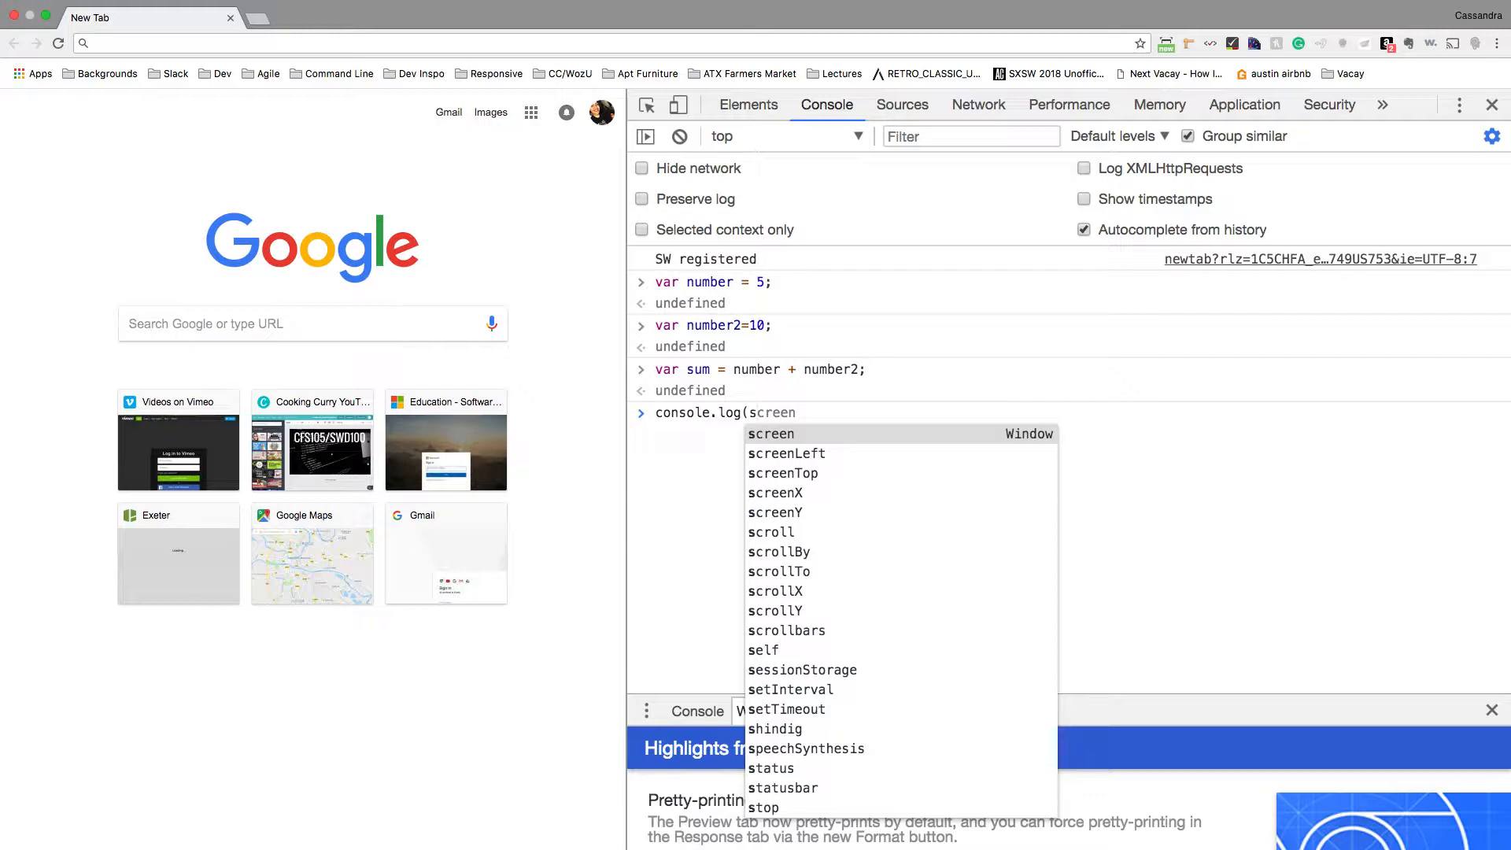
text(sum);)
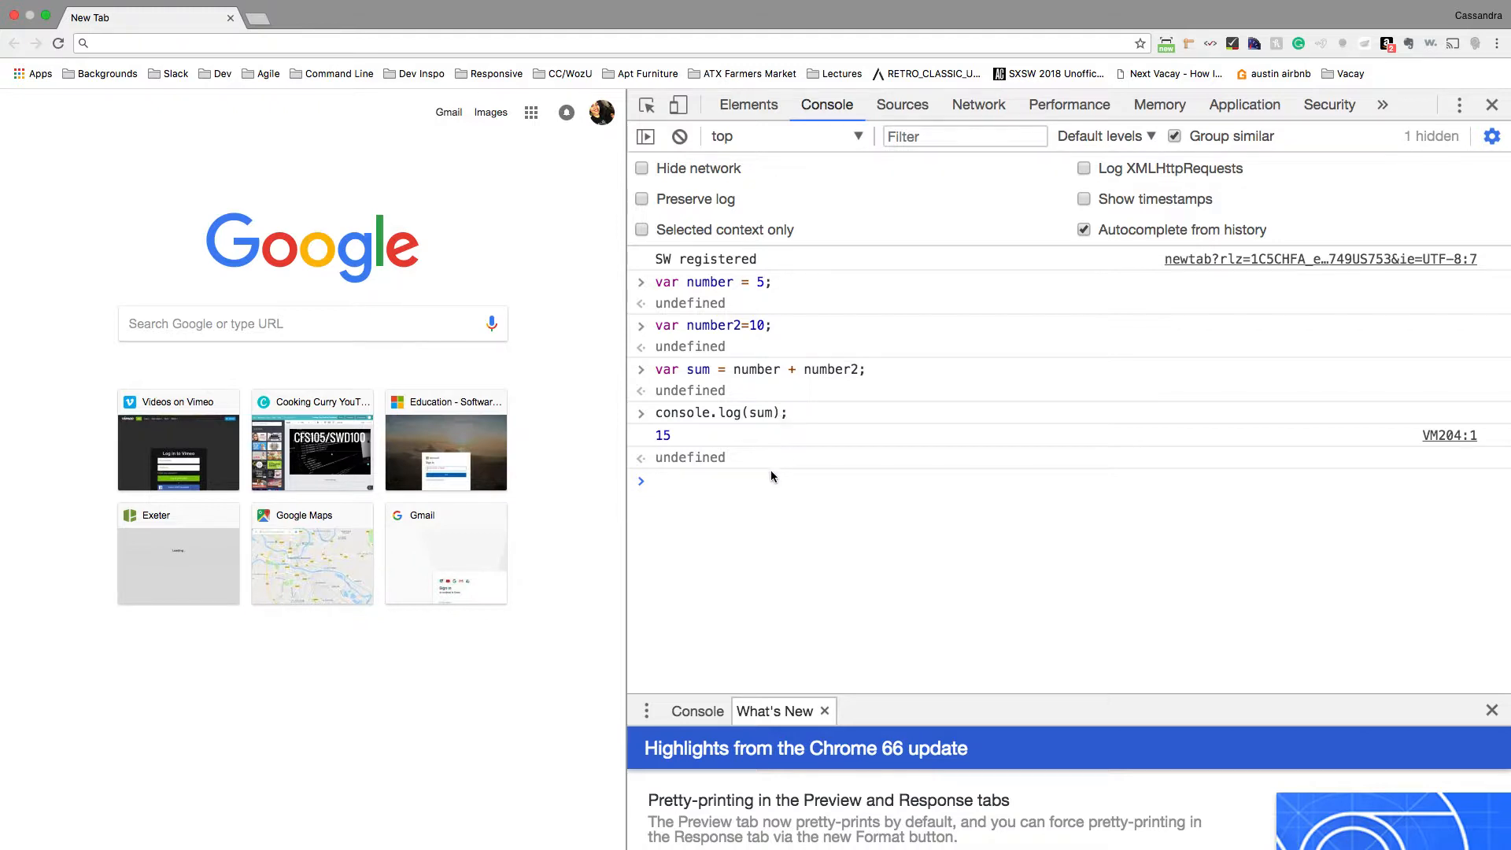
mouse_move(680, 416)
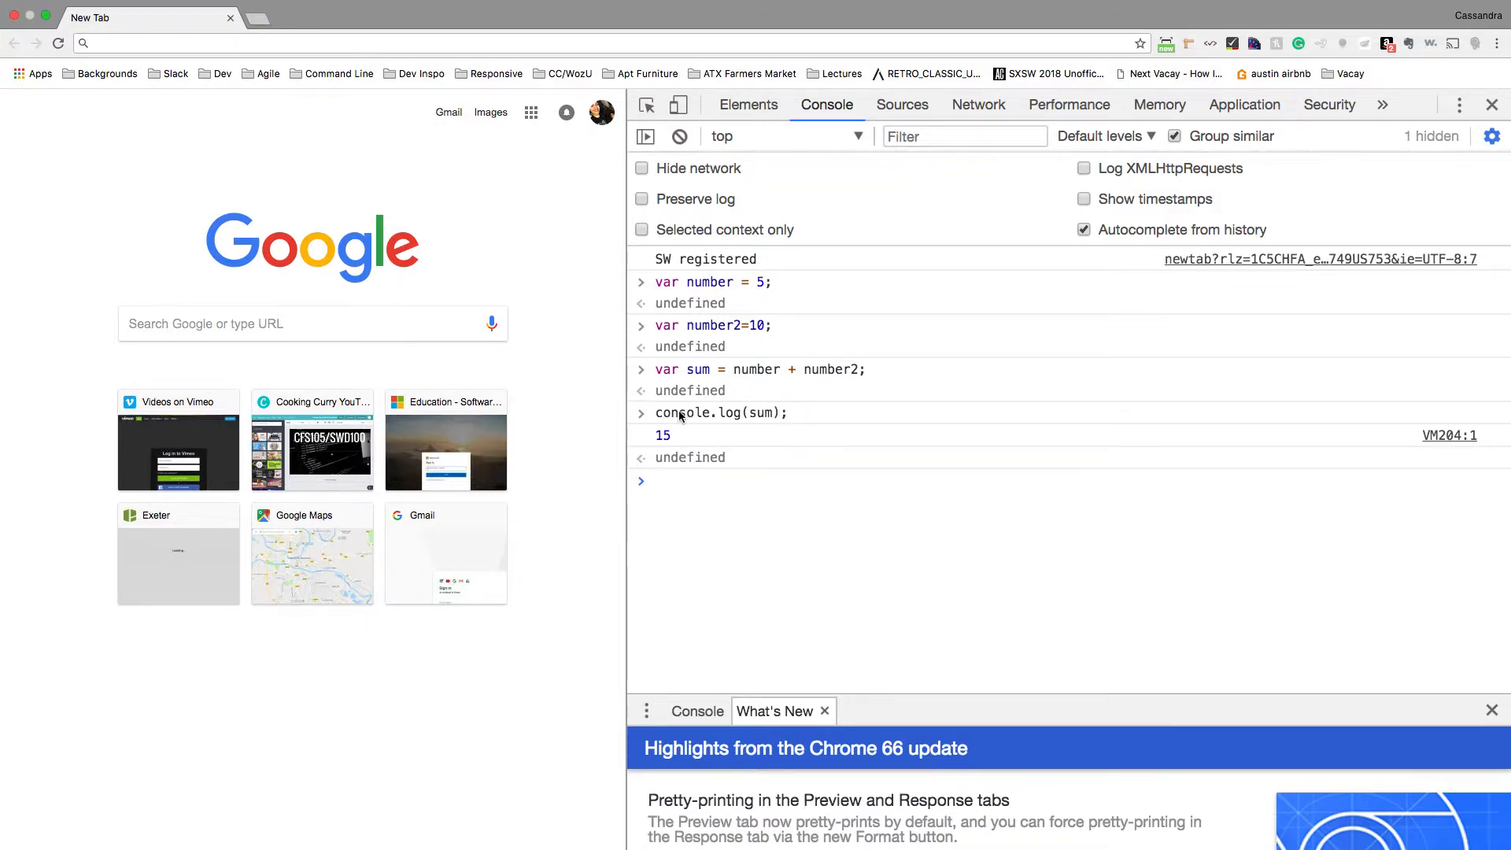
mouse_move(750, 404)
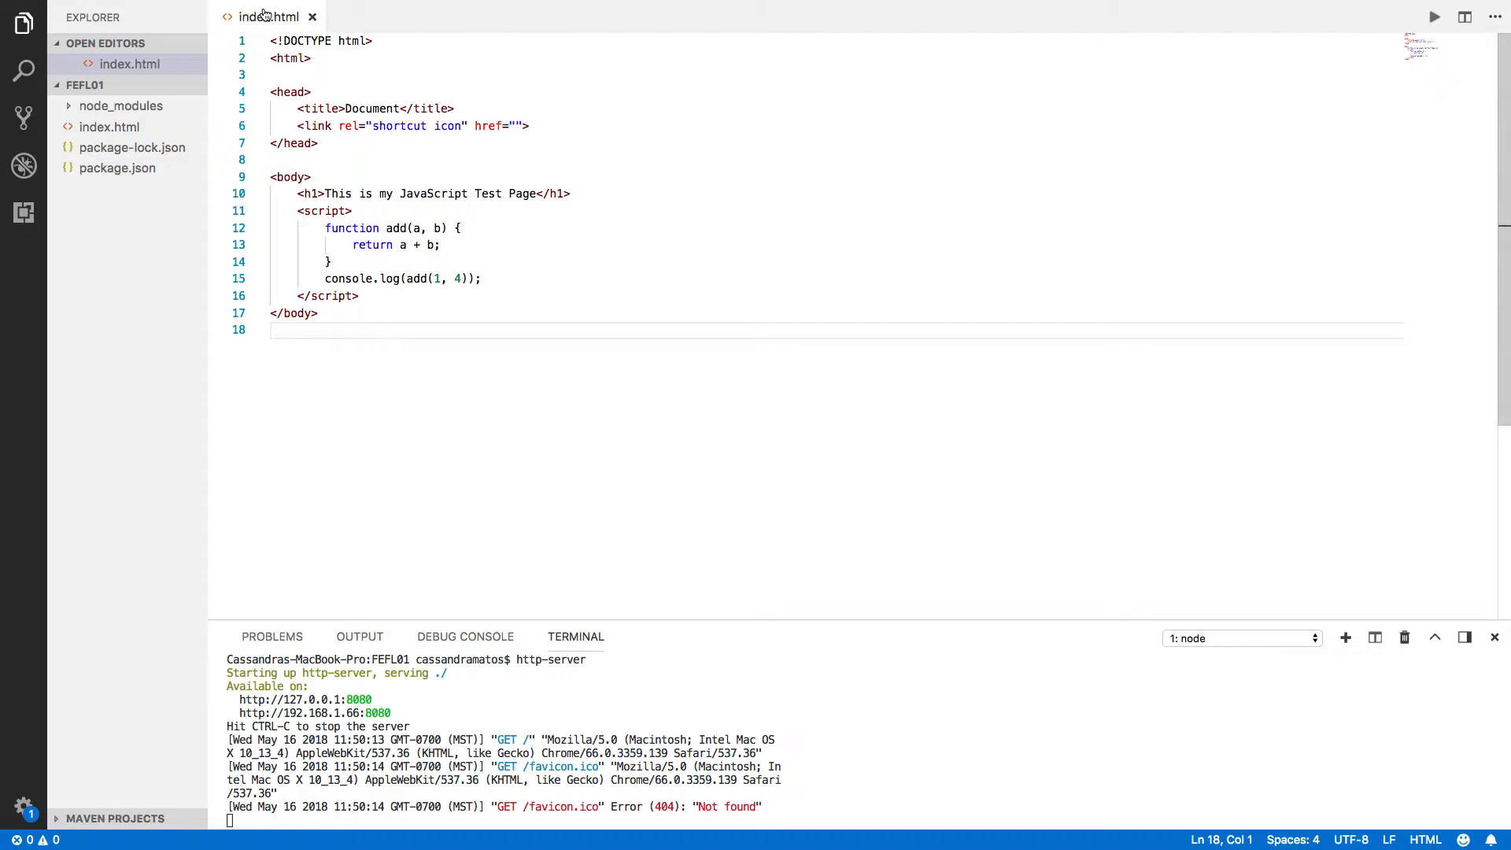
mouse_move(233, 262)
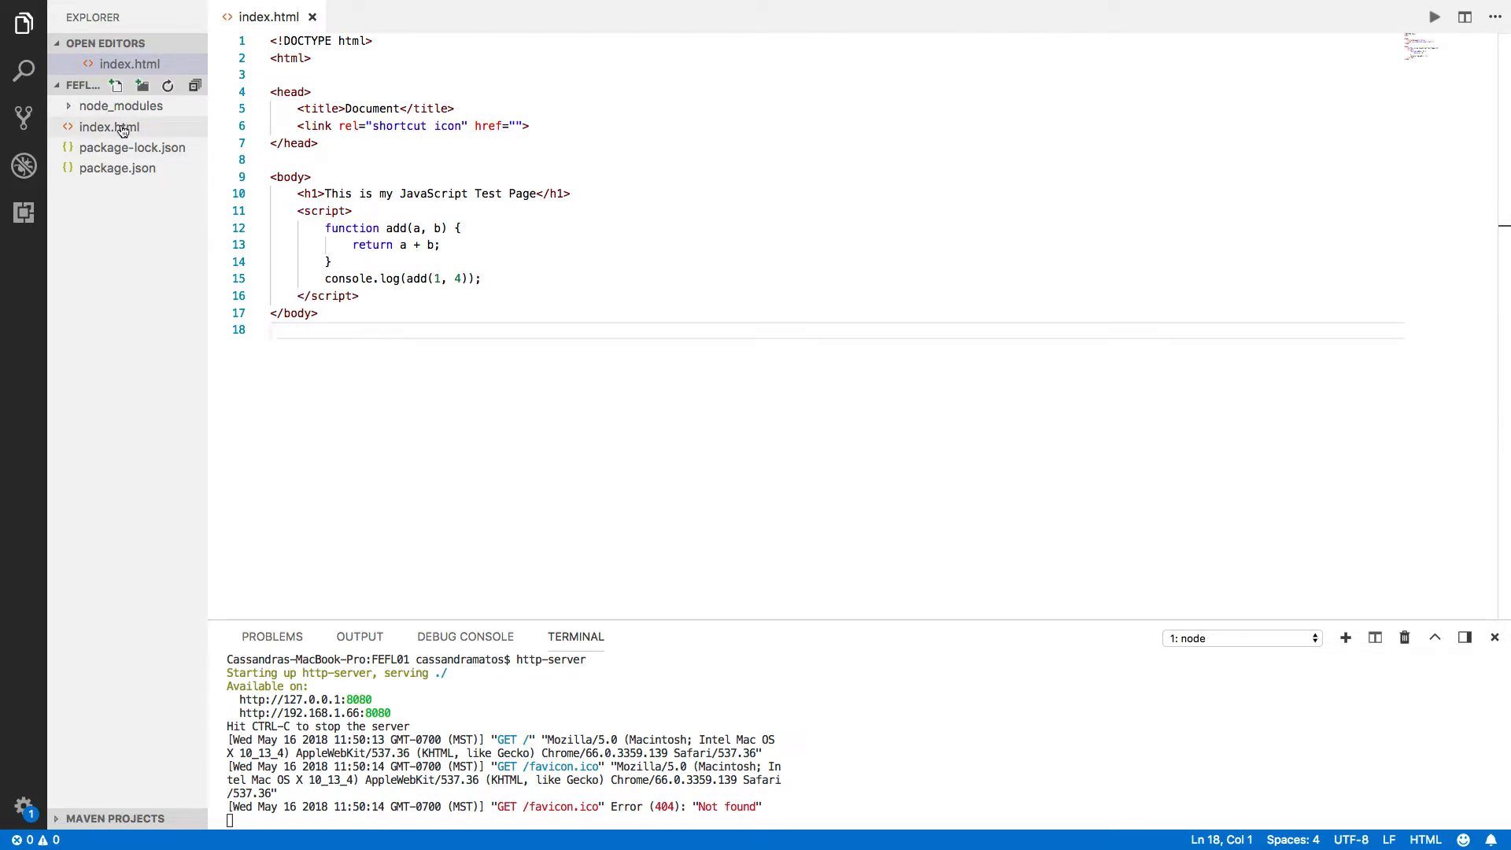
Step: Open the context menu for index.html in the VS Code Explorer
right_click(108, 126)
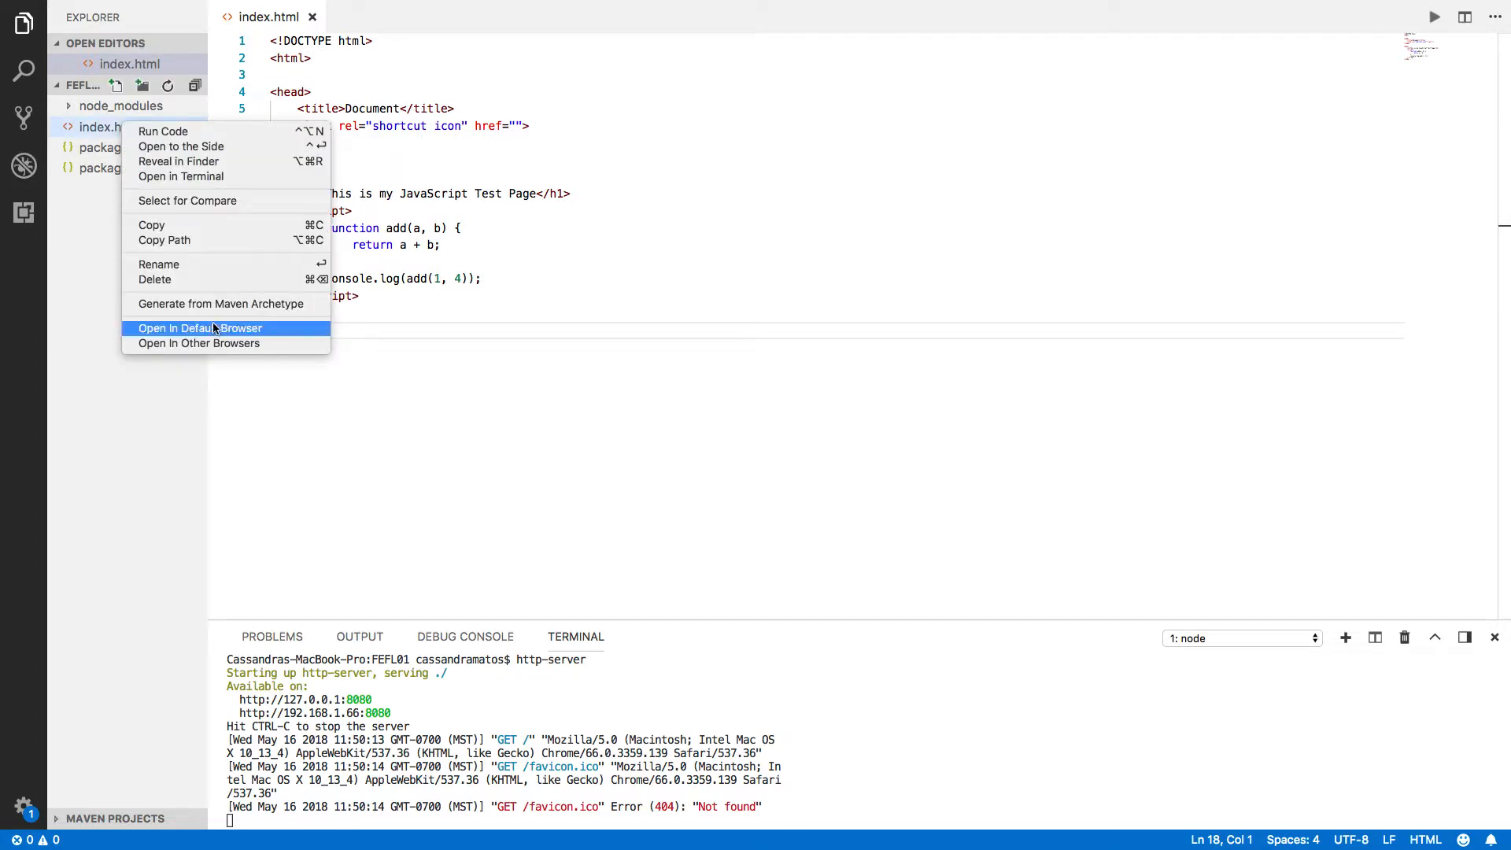
Step: Open index.html in the default browser and inspect its console, showing 5 logged
click(199, 327)
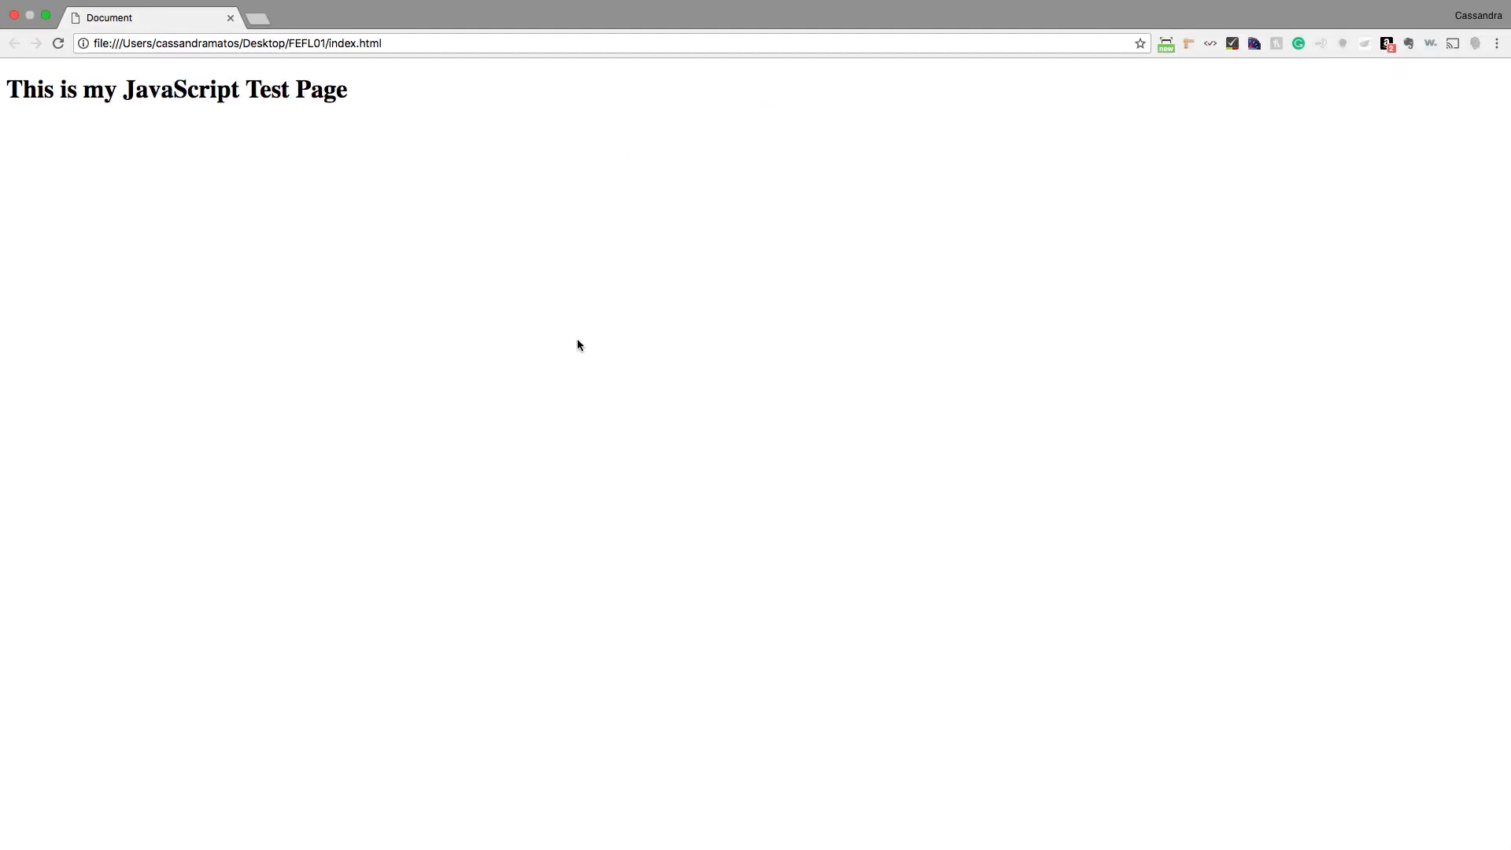
right_click(579, 345)
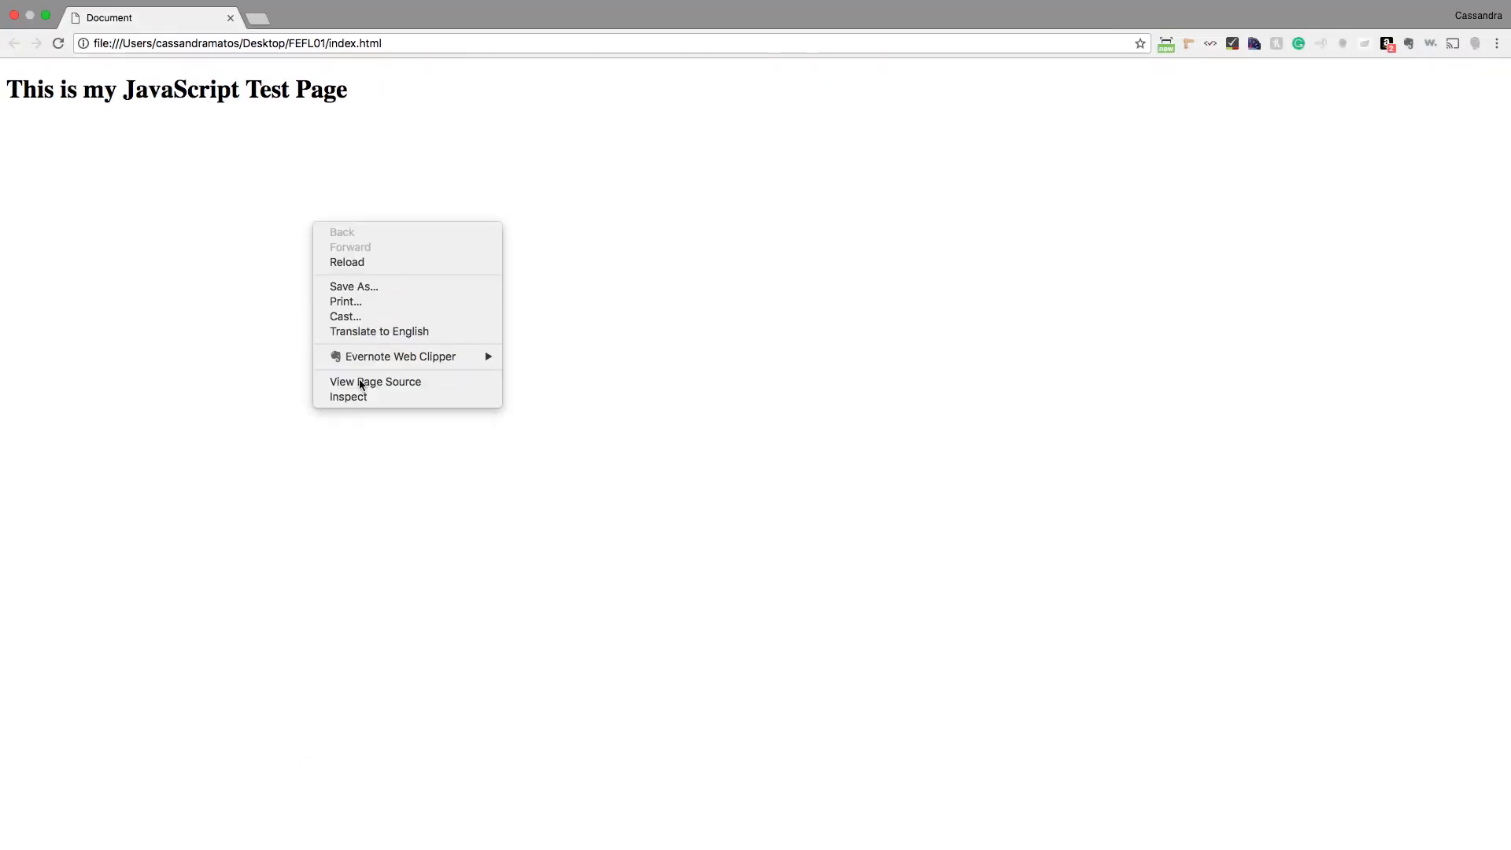
click(348, 396)
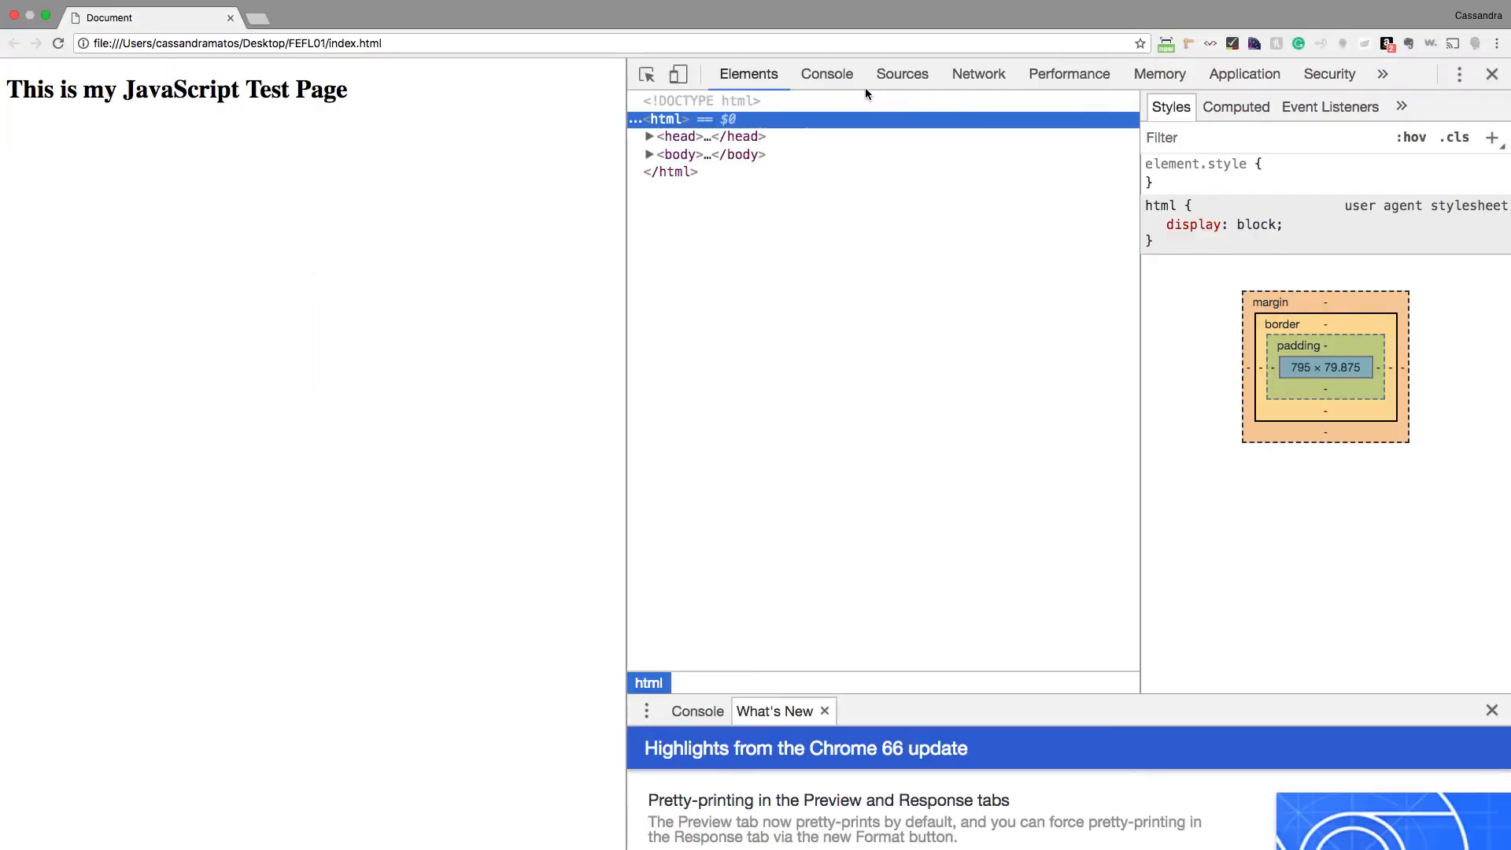
click(826, 74)
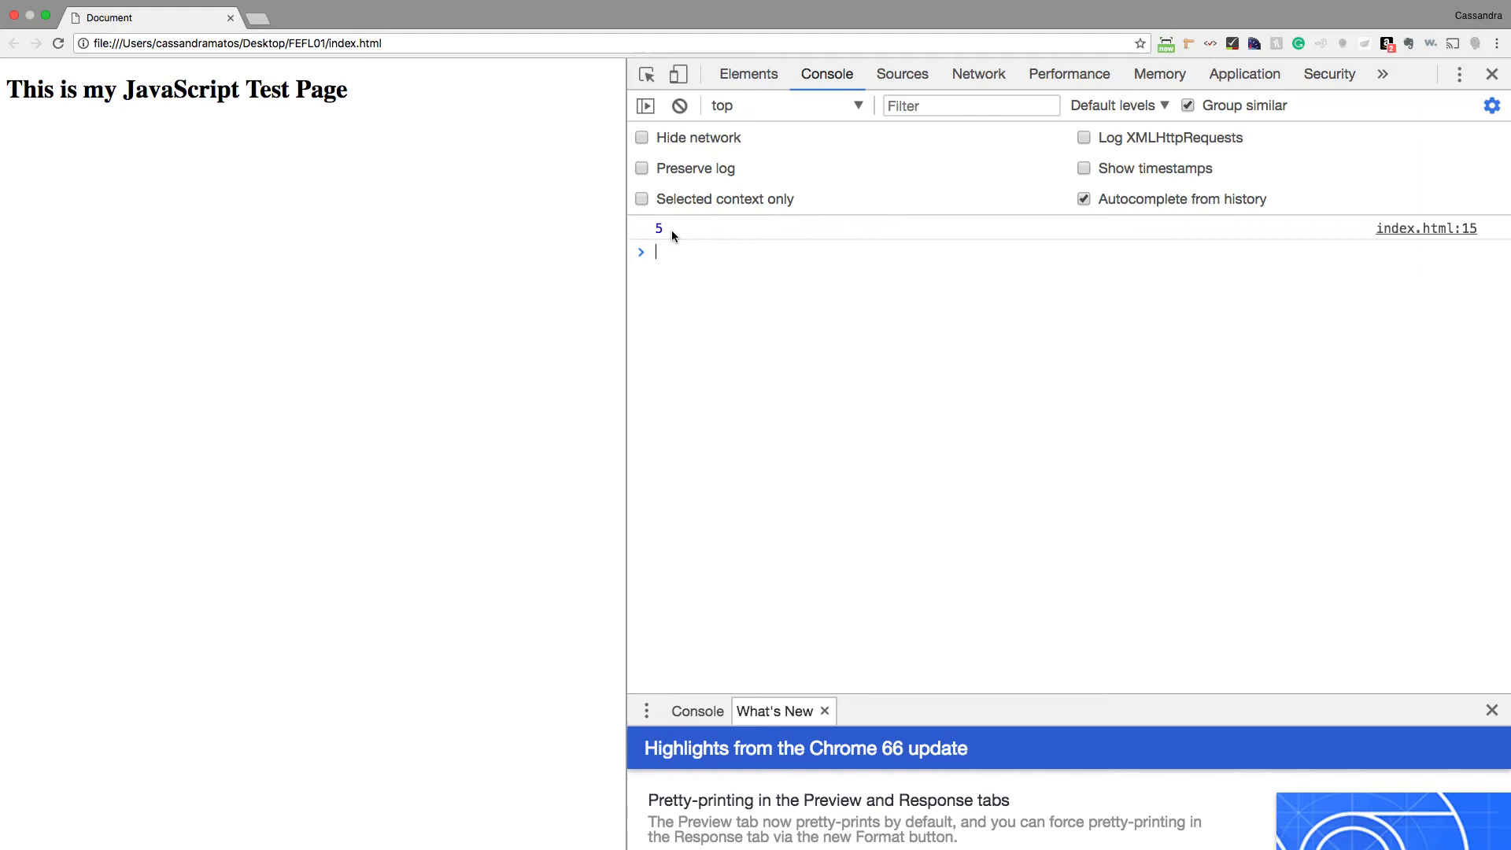
mouse_move(967, 568)
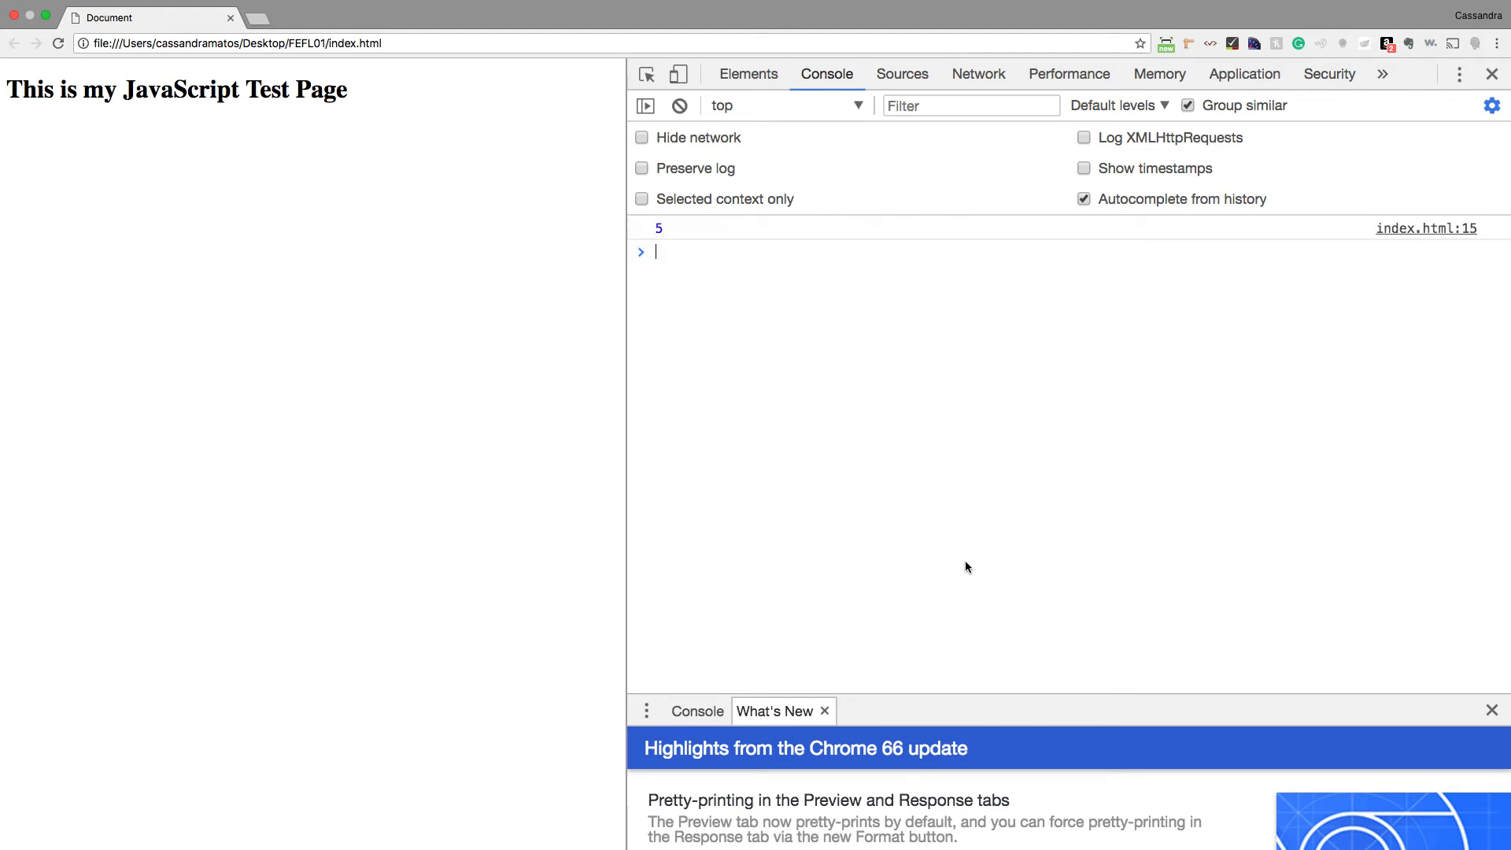